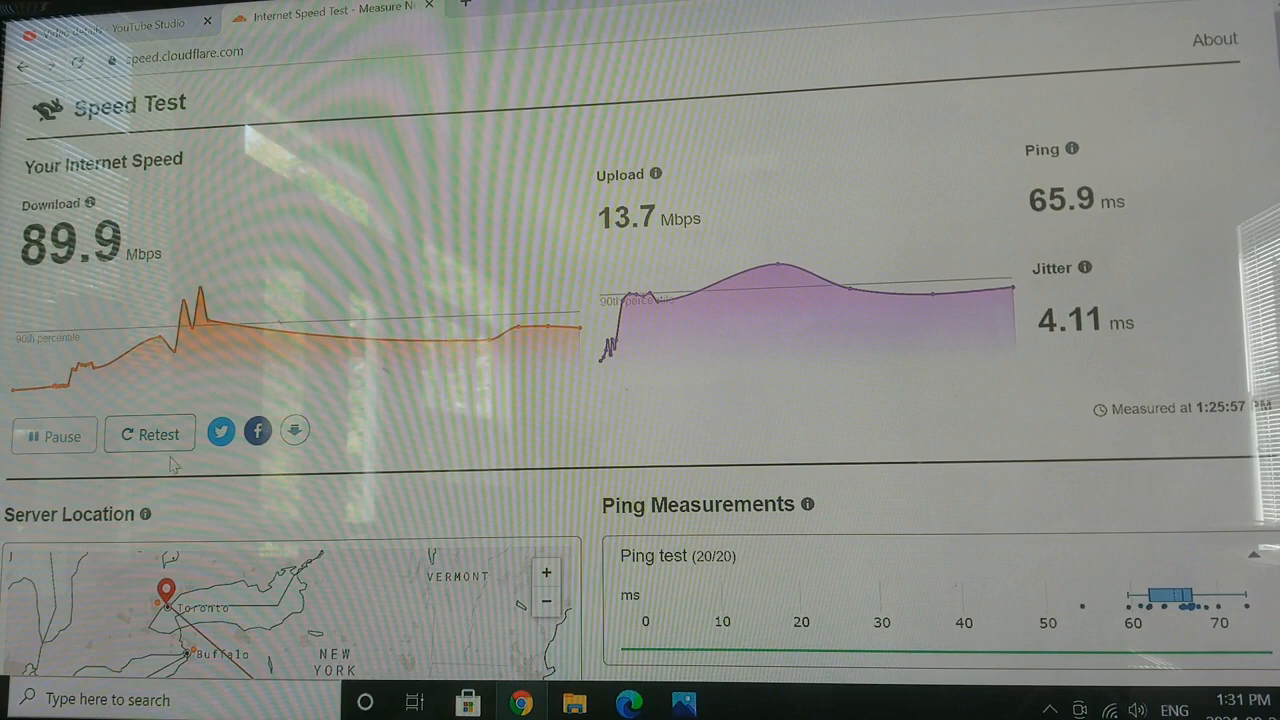
- Rerun the speed test for fresh results (46.5 Mbps down, 7.40 Mbps up), then start another run
click(148, 434)
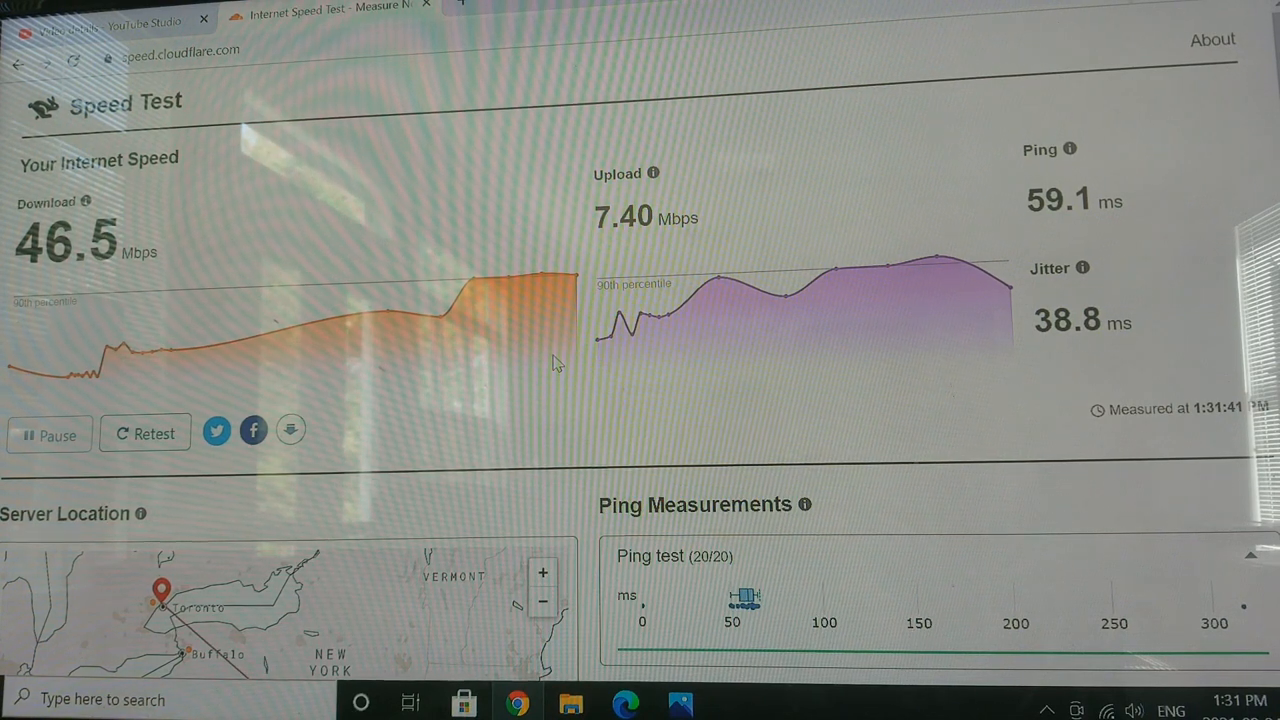
click(144, 432)
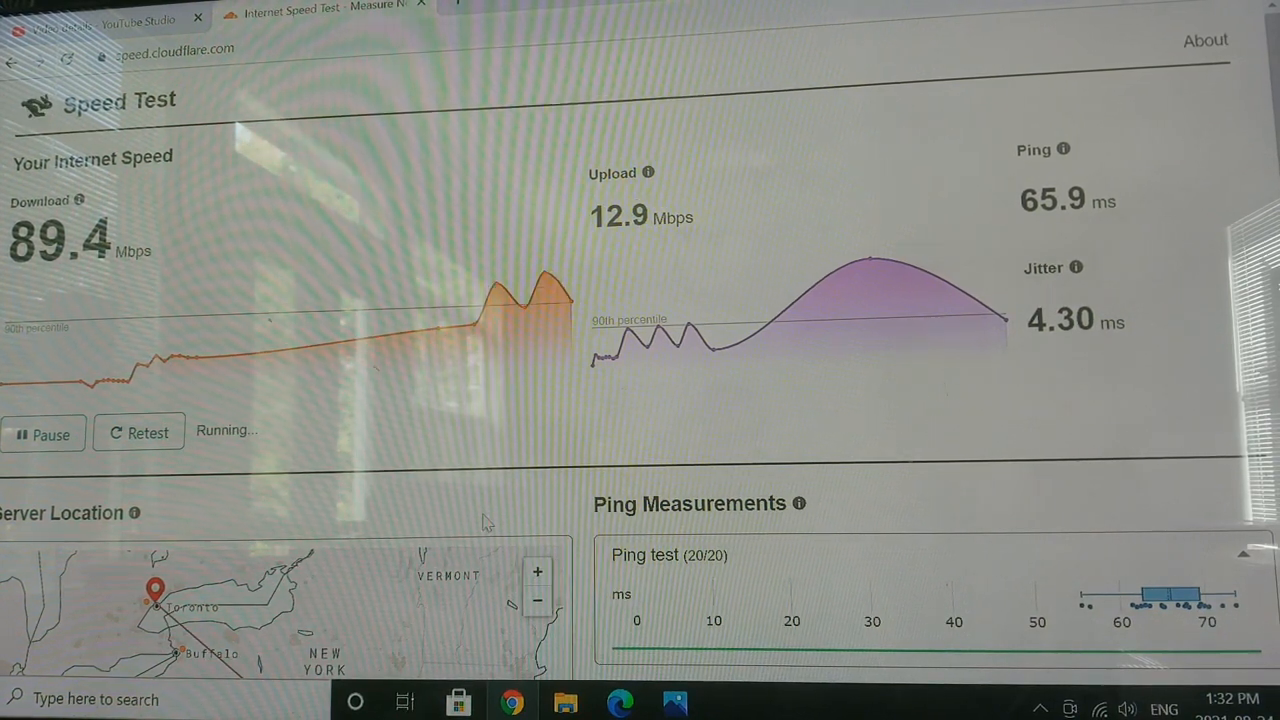
mouse_move(676, 704)
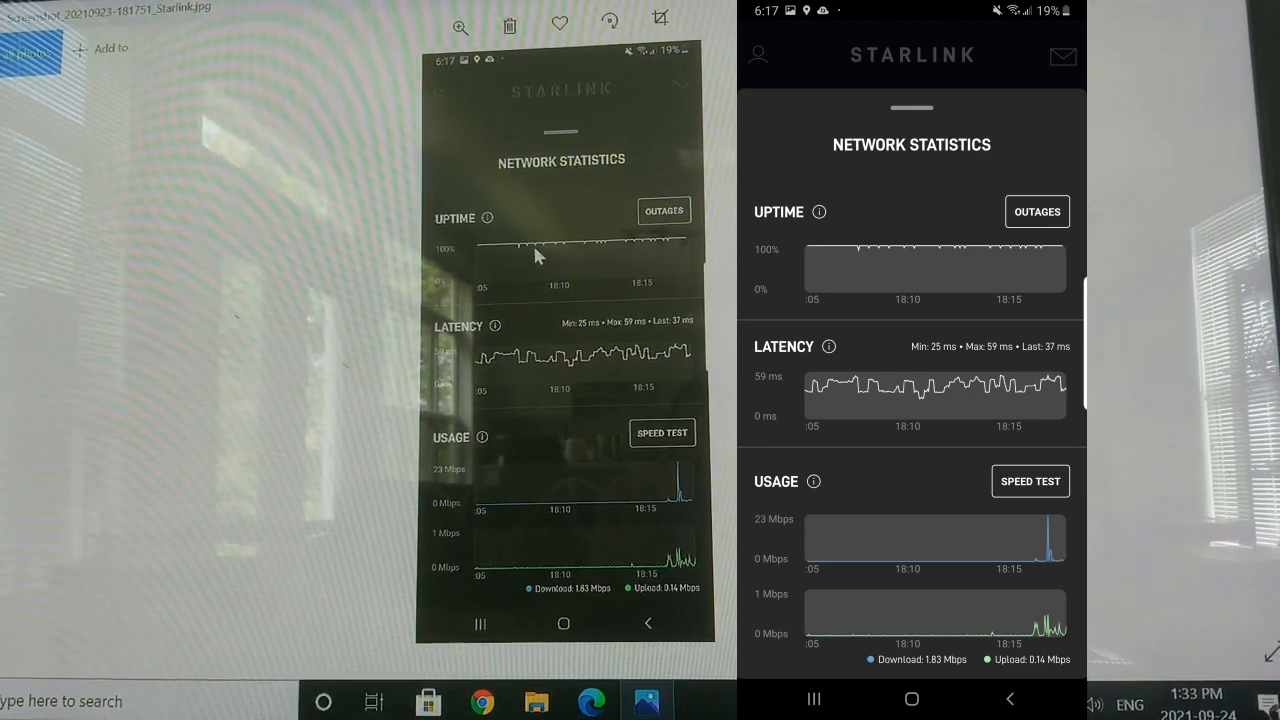
mouse_move(684, 256)
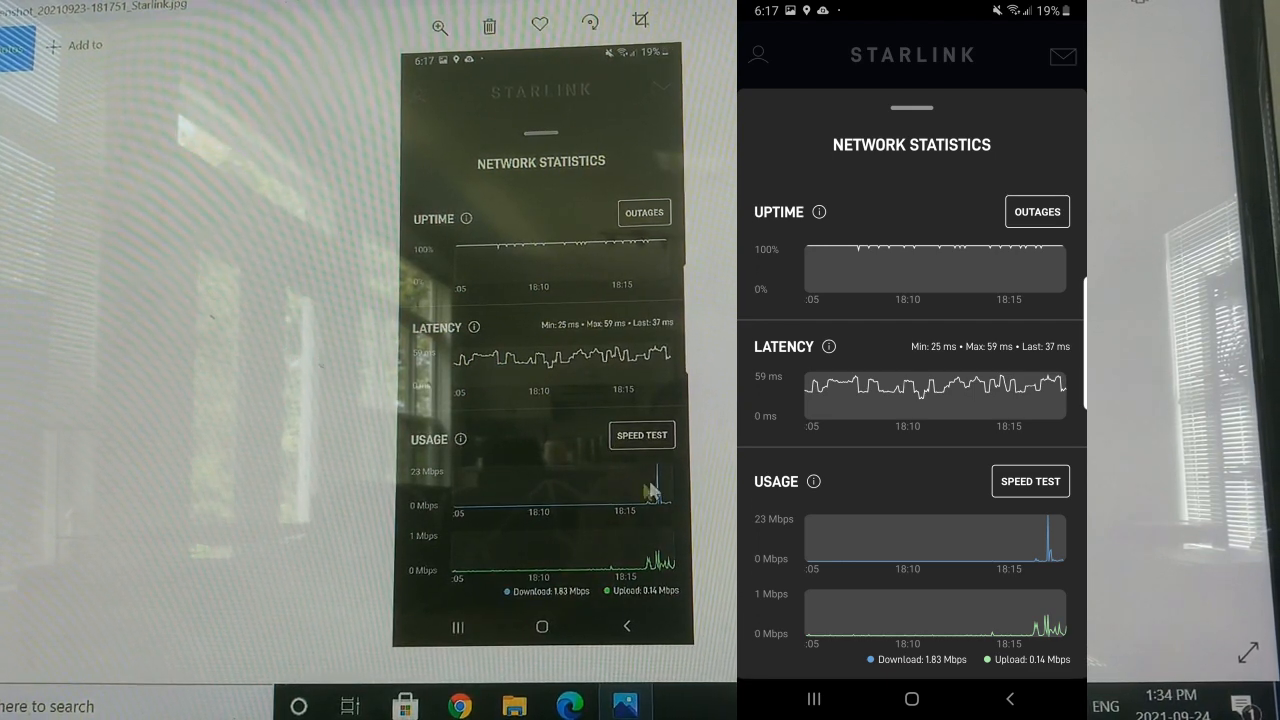
mouse_move(564, 436)
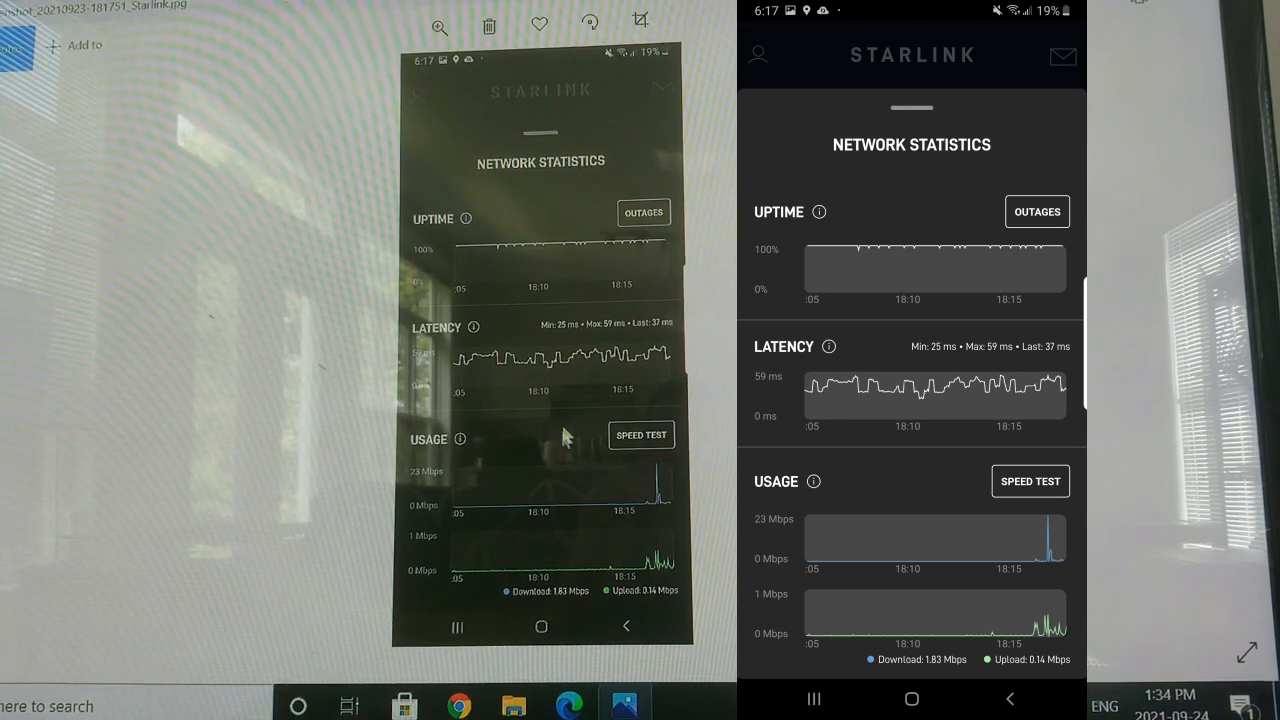
mouse_move(516, 524)
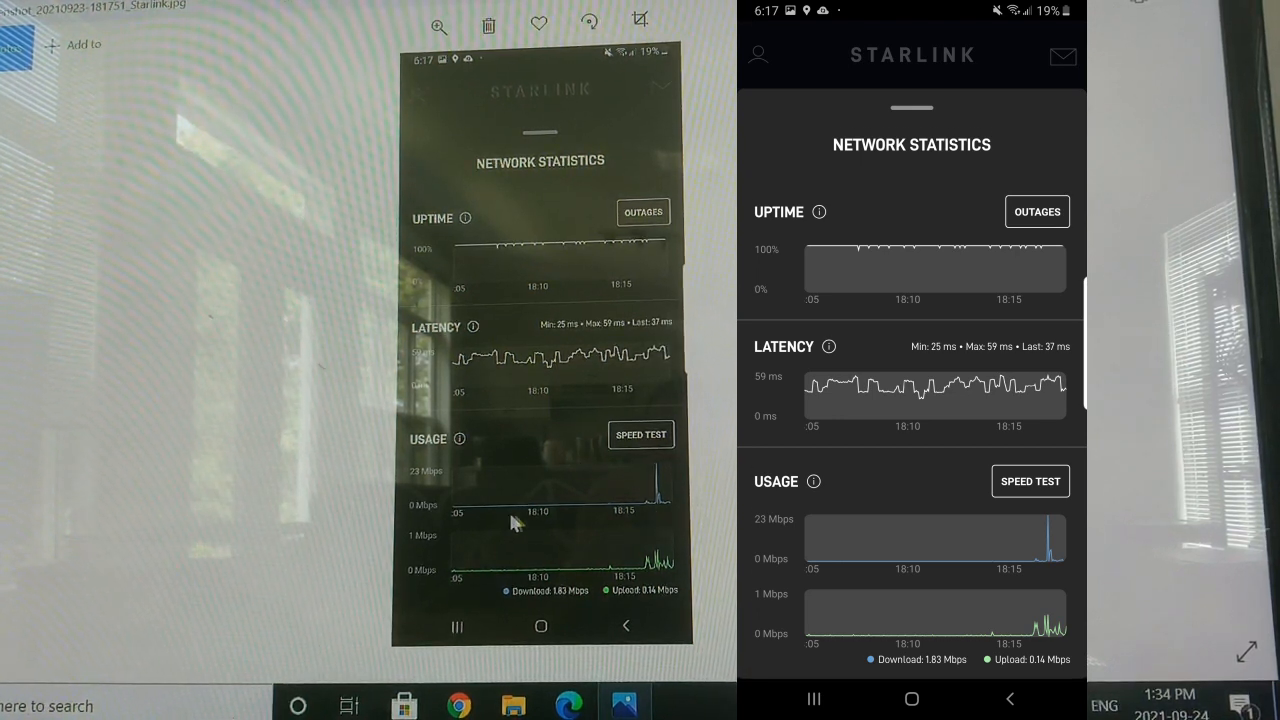
mouse_move(456, 486)
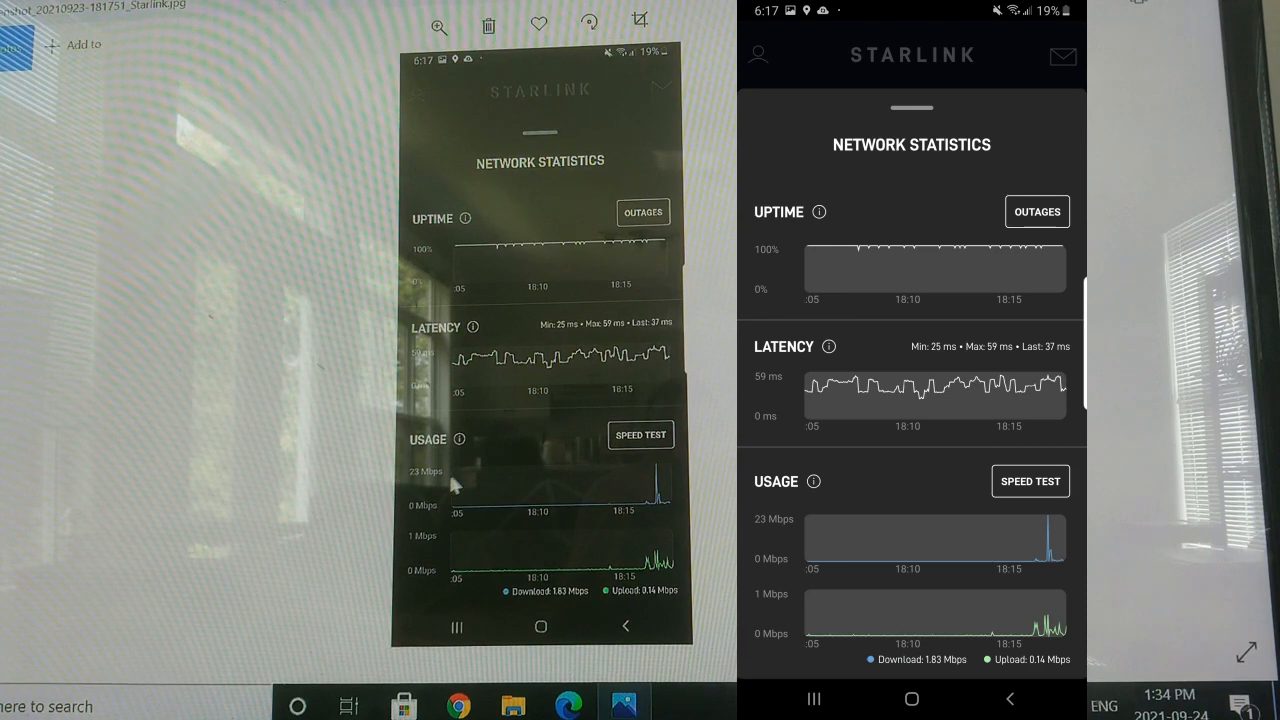
mouse_move(436, 544)
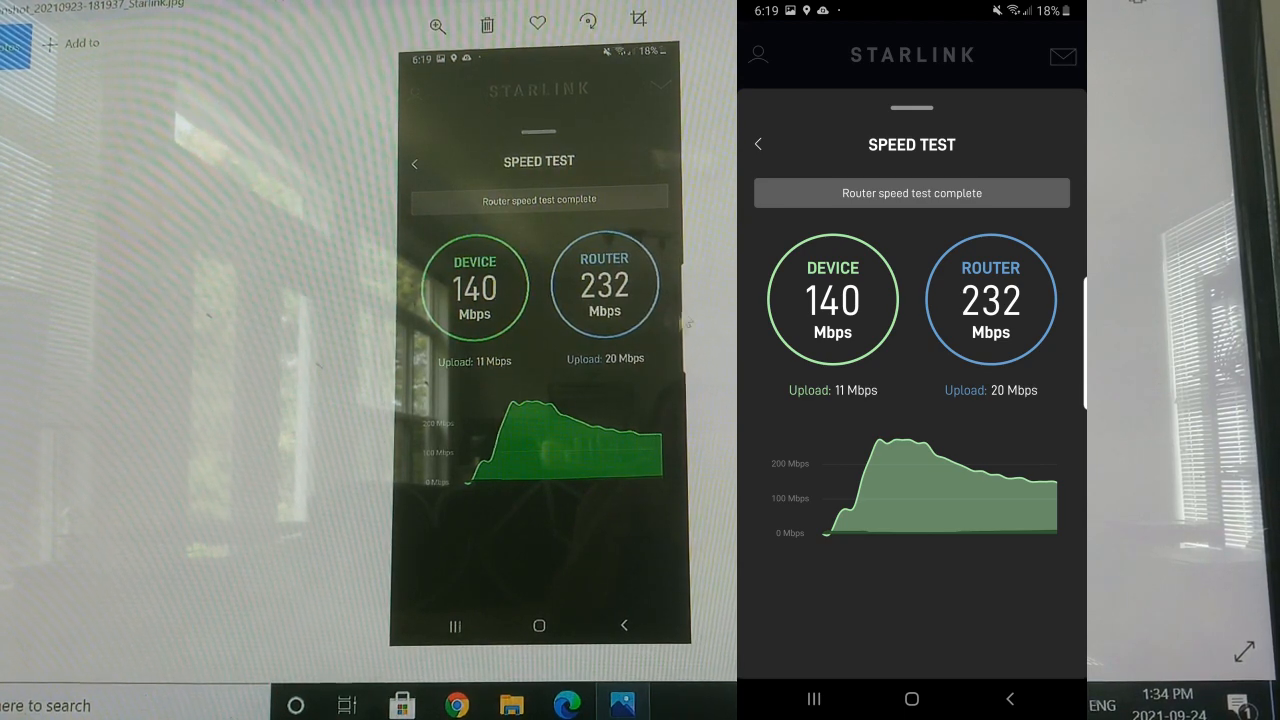
mouse_move(564, 368)
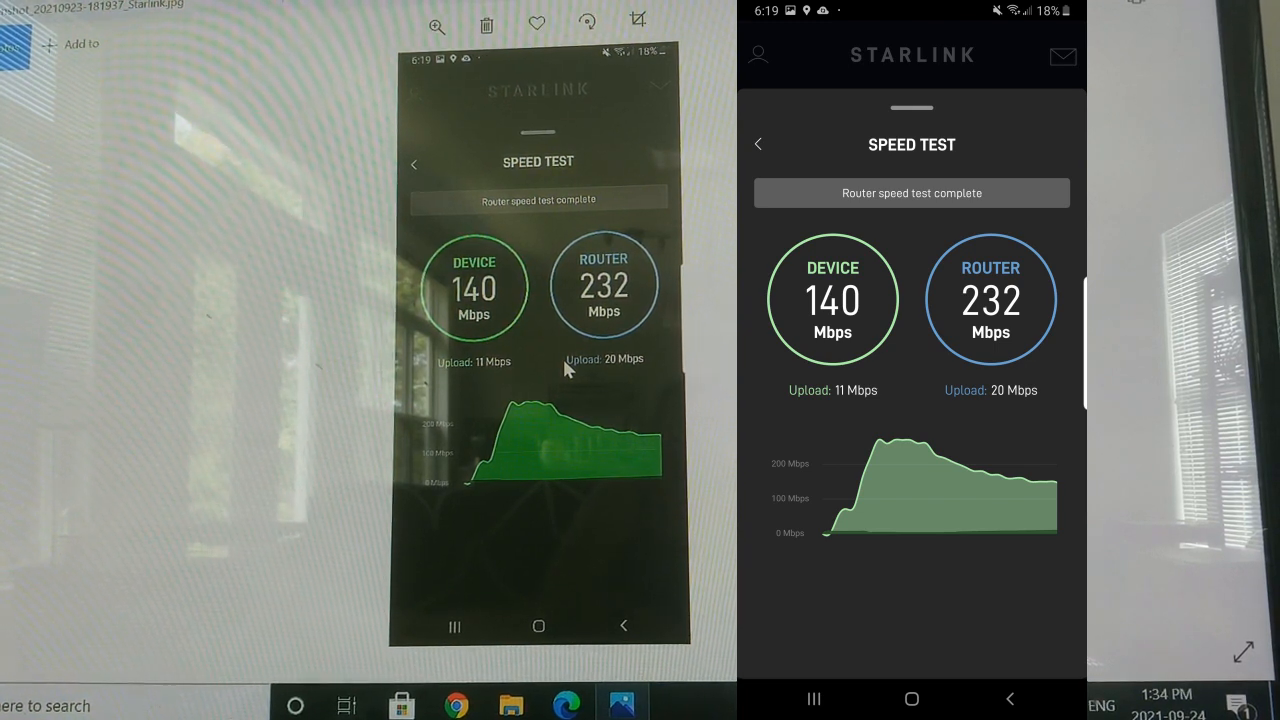
mouse_move(556, 380)
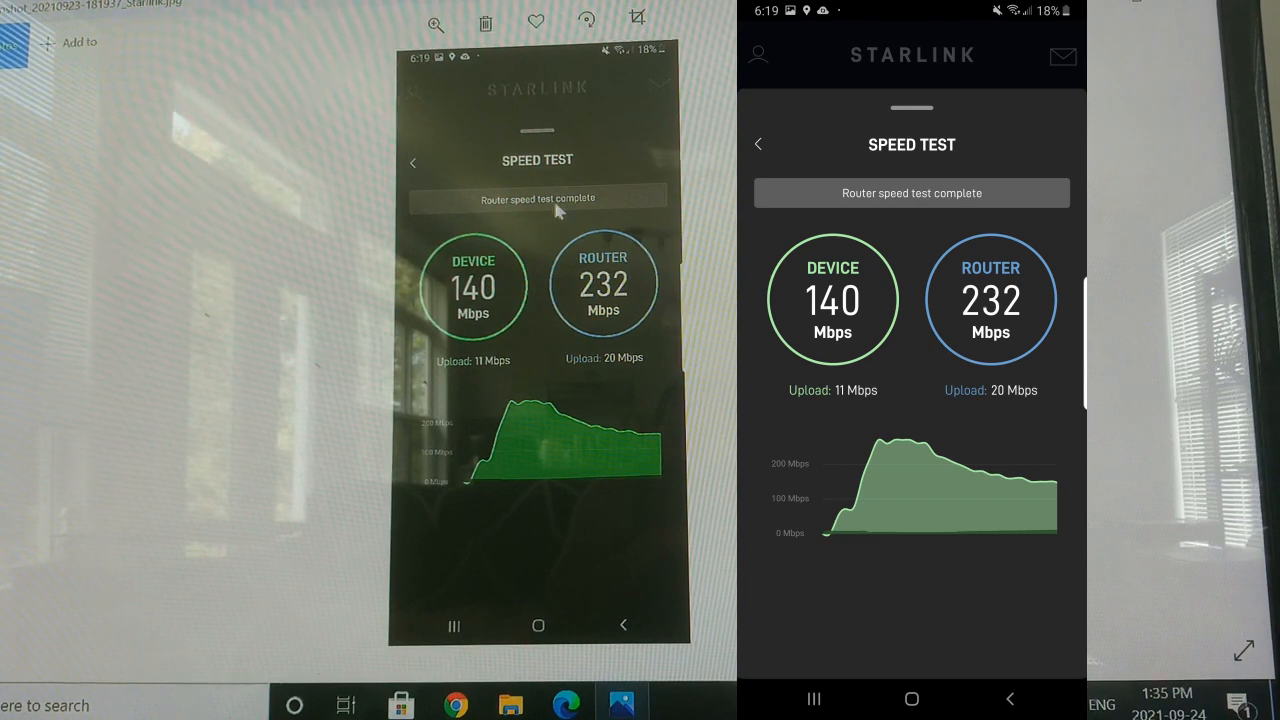
mouse_move(350, 372)
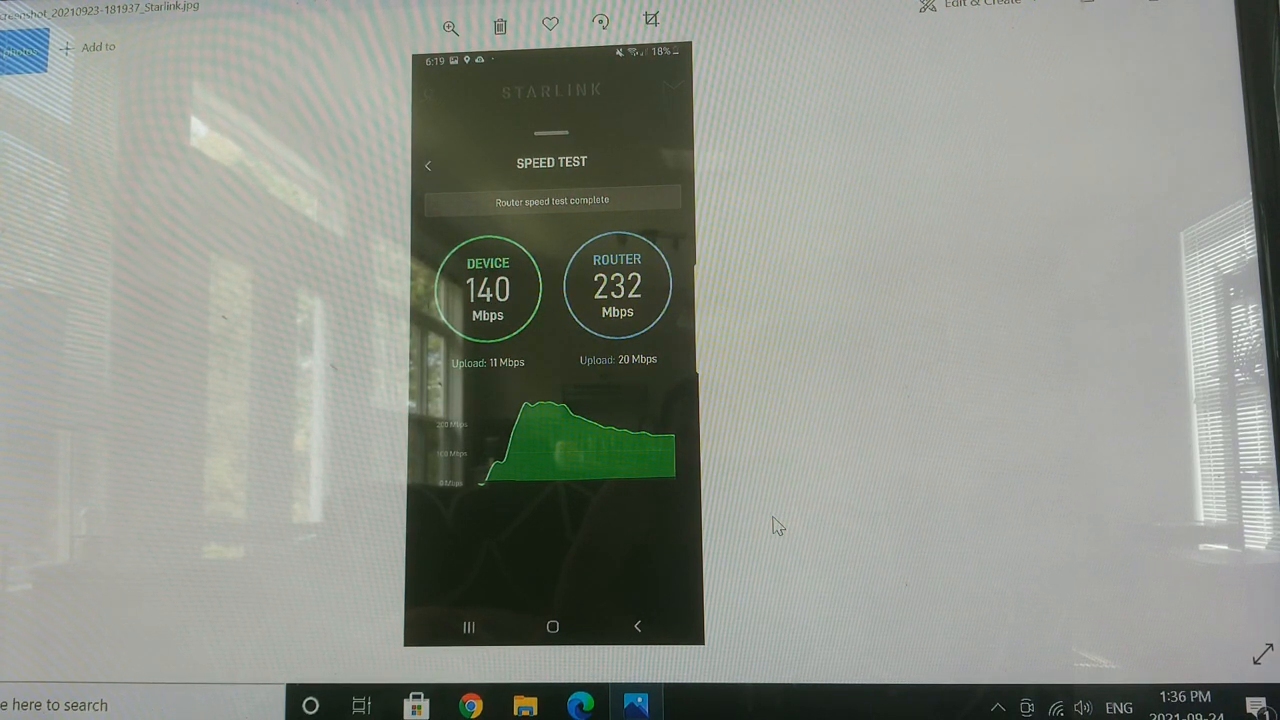
mouse_move(858, 424)
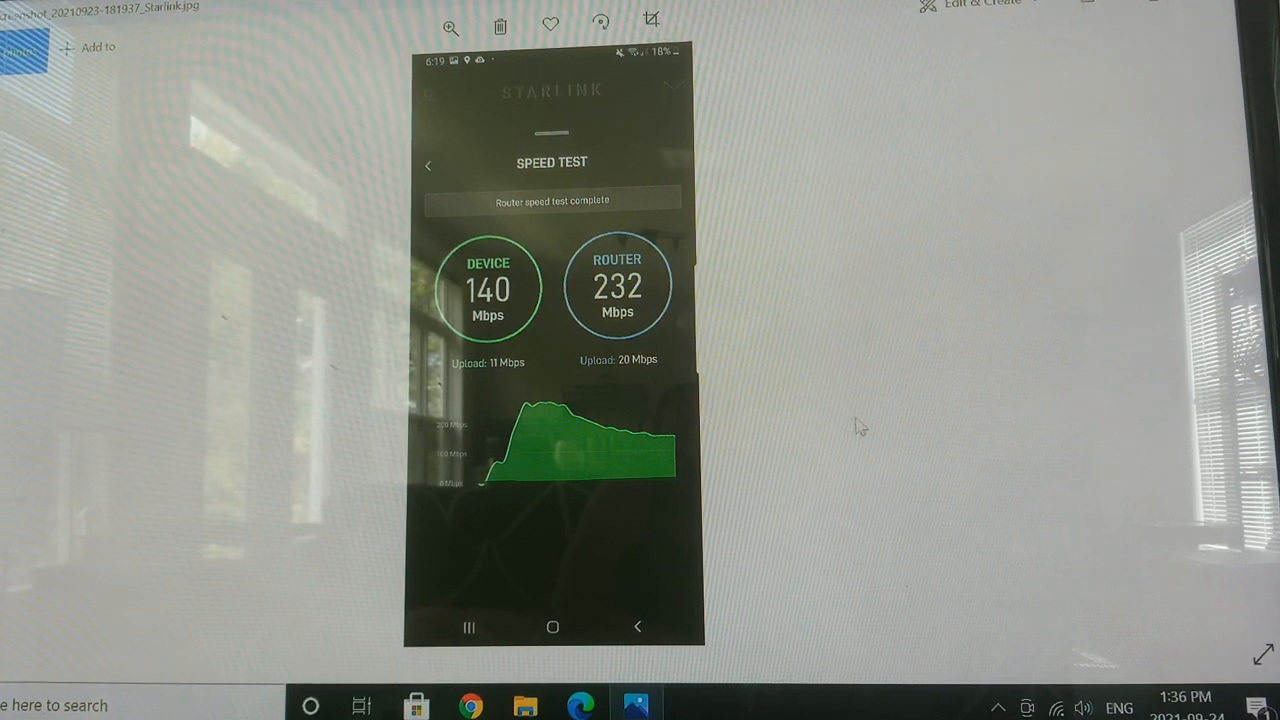